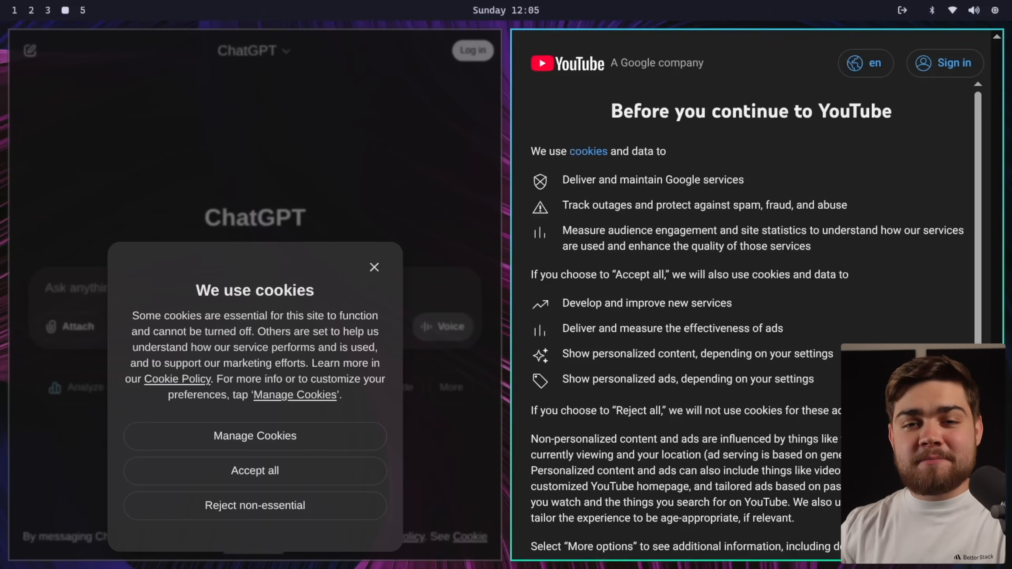
- Search WoFi for 'youtube', then clear it and search 'chat' to show ChatGPT
{"action": "type", "text": "youtub"}
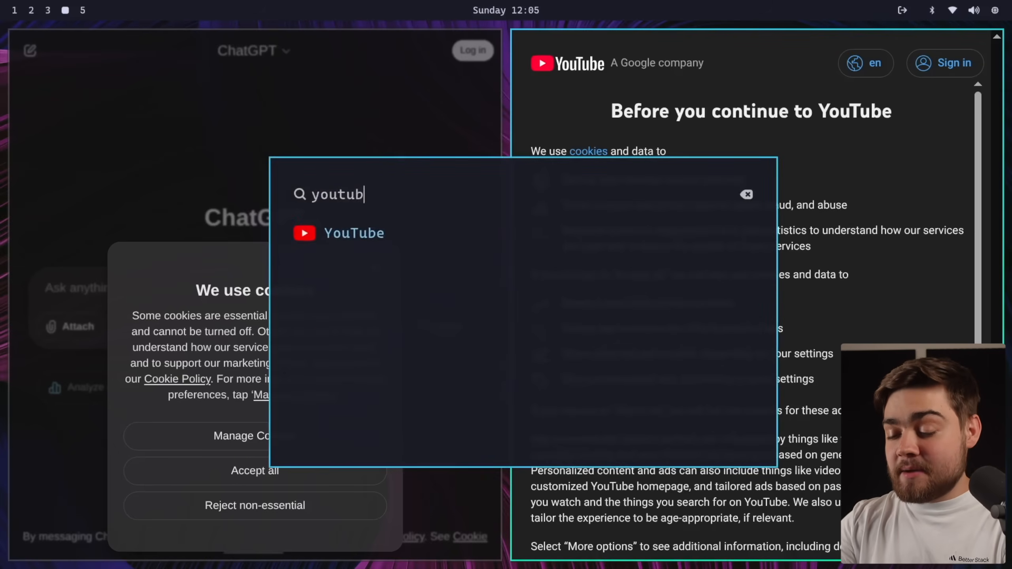
{"action": "type", "text": "e"}
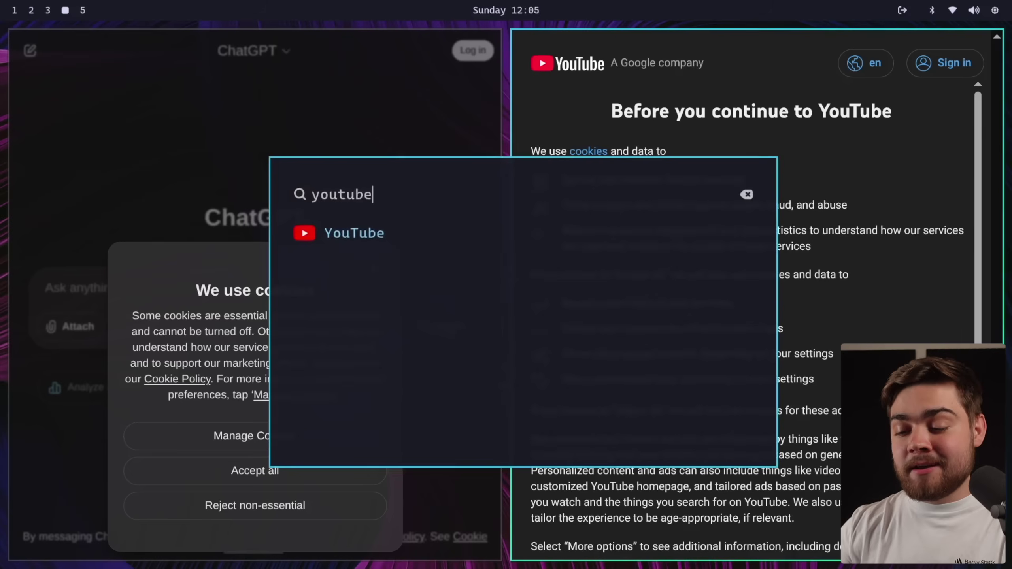
{"action": "key", "text": "BackSpace"}
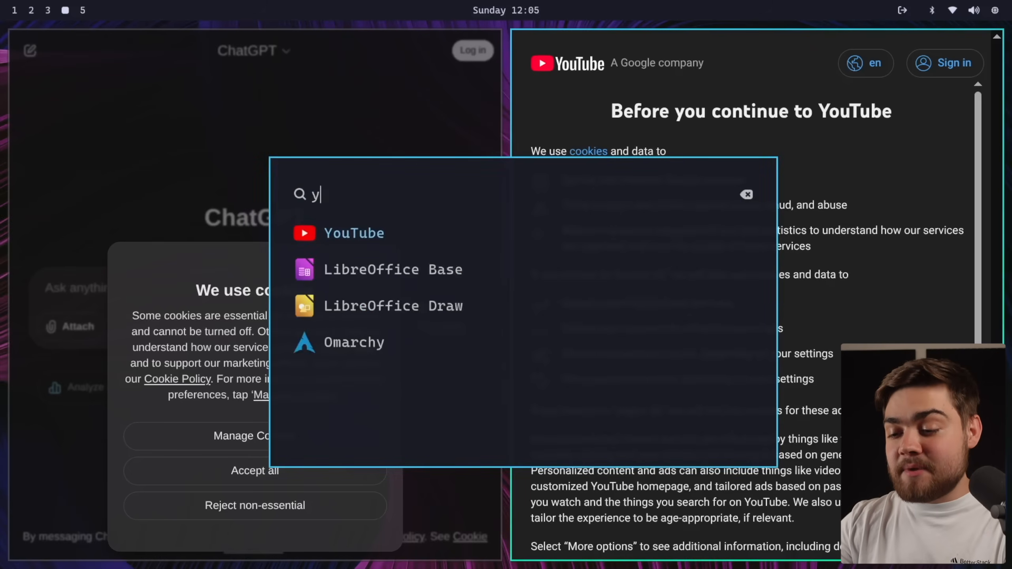
{"action": "type", "text": "chat"}
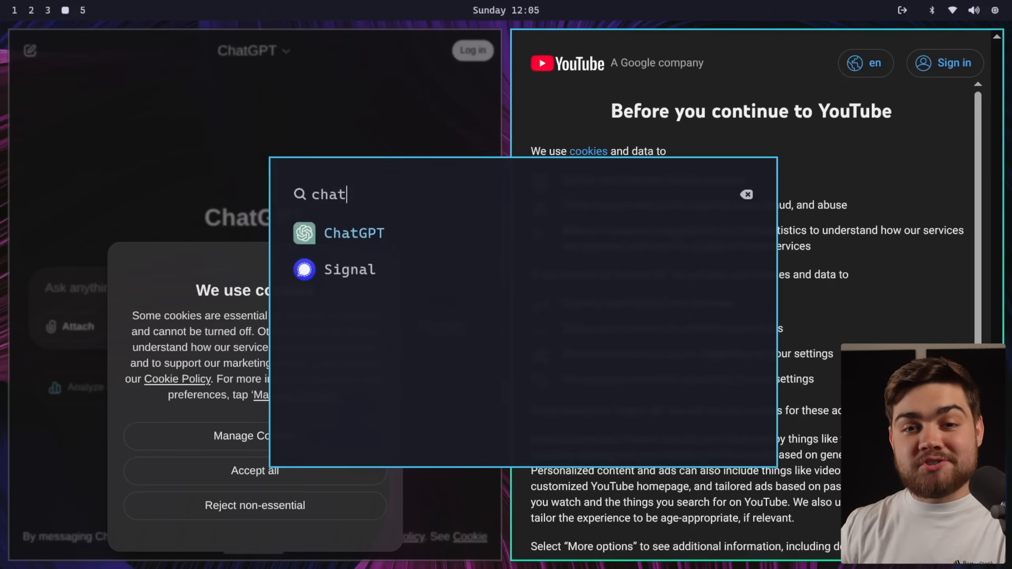